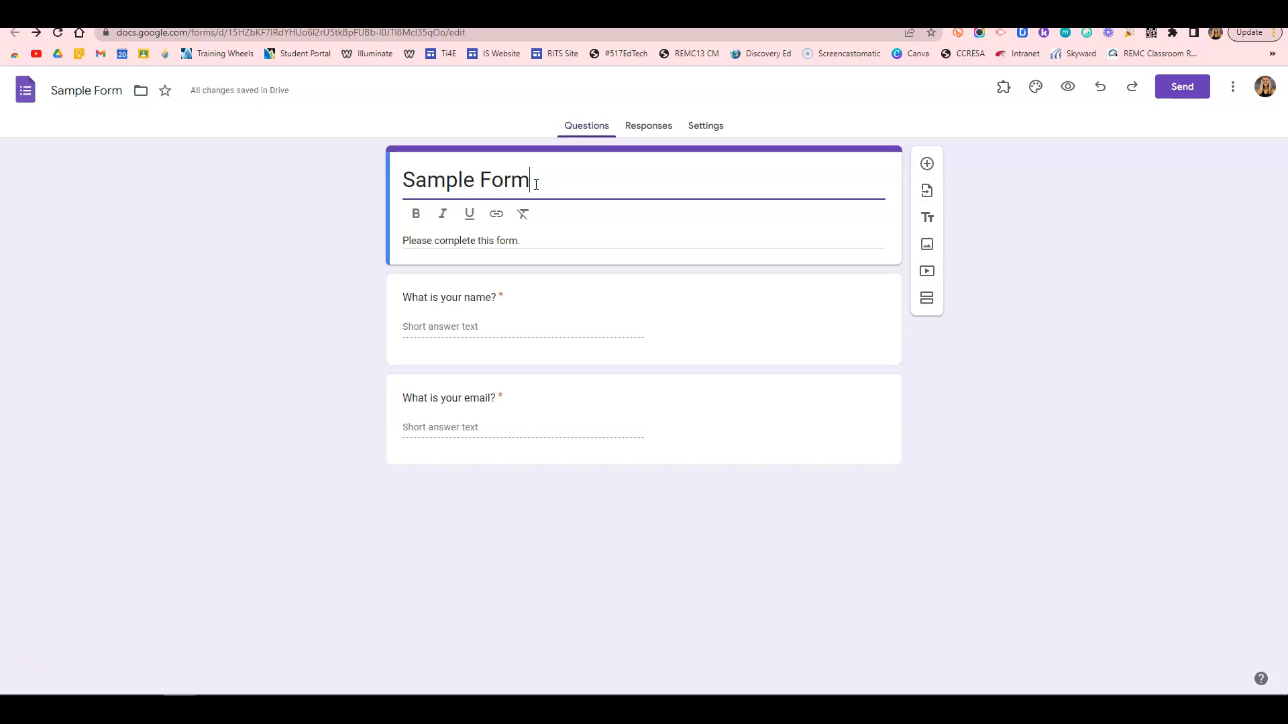
Select the 'Sample Form' title and apply bold formatting
triple_click(465, 180)
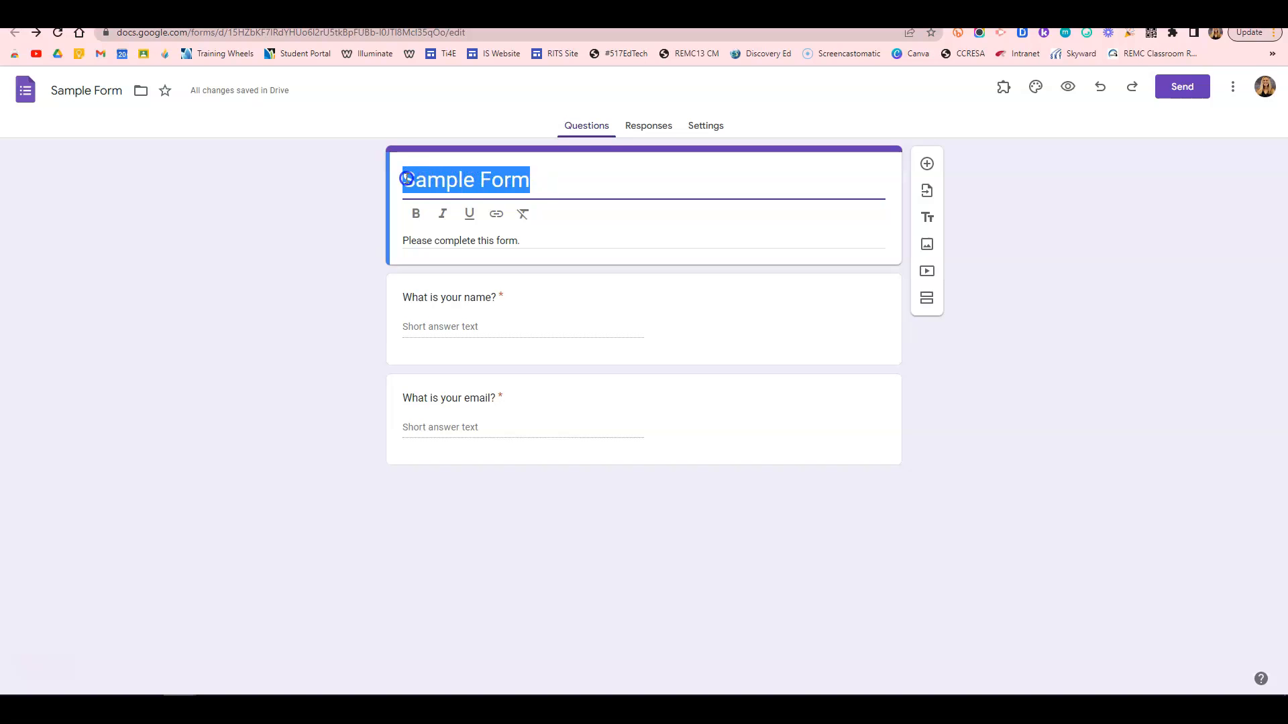
click(416, 214)
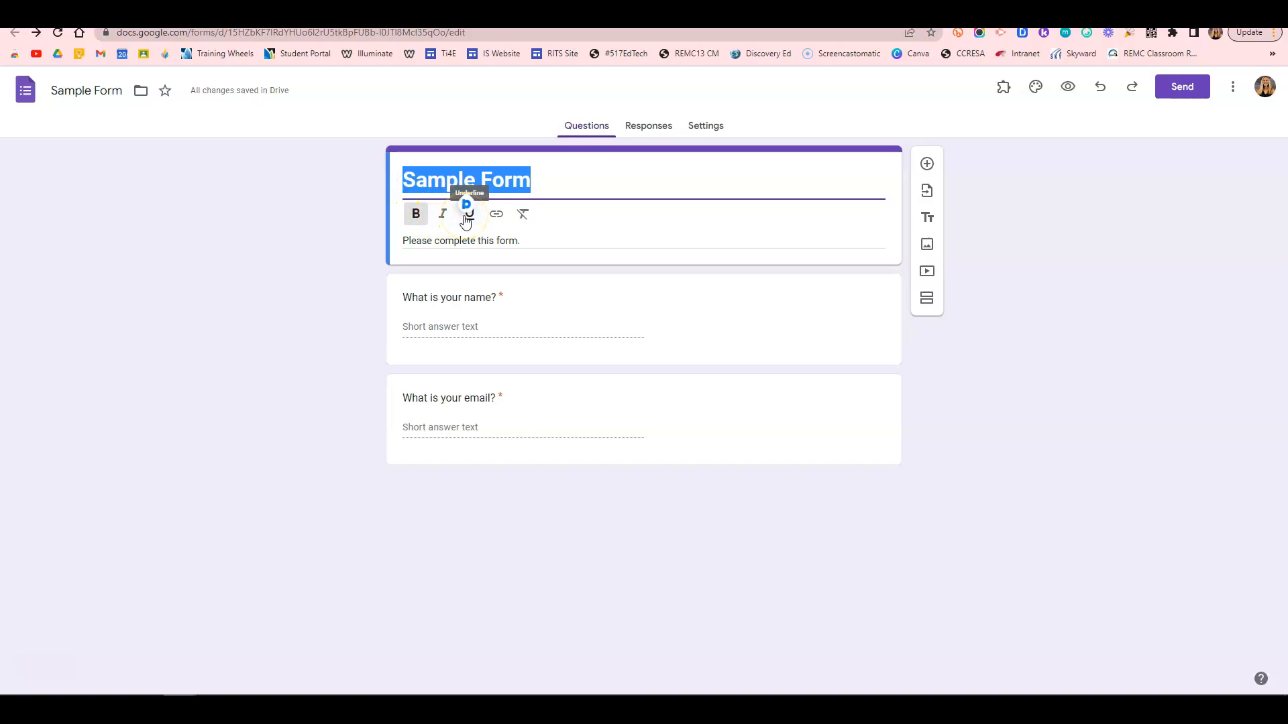
mouse_move(496, 214)
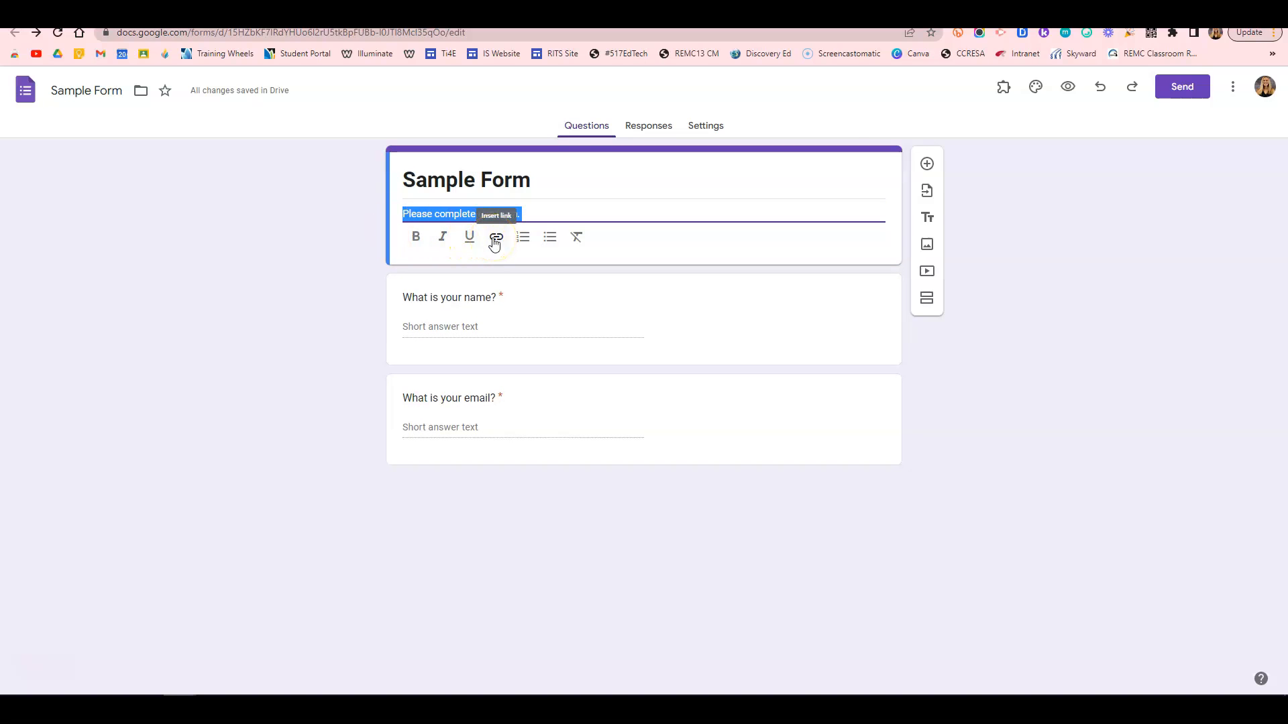
click(549, 237)
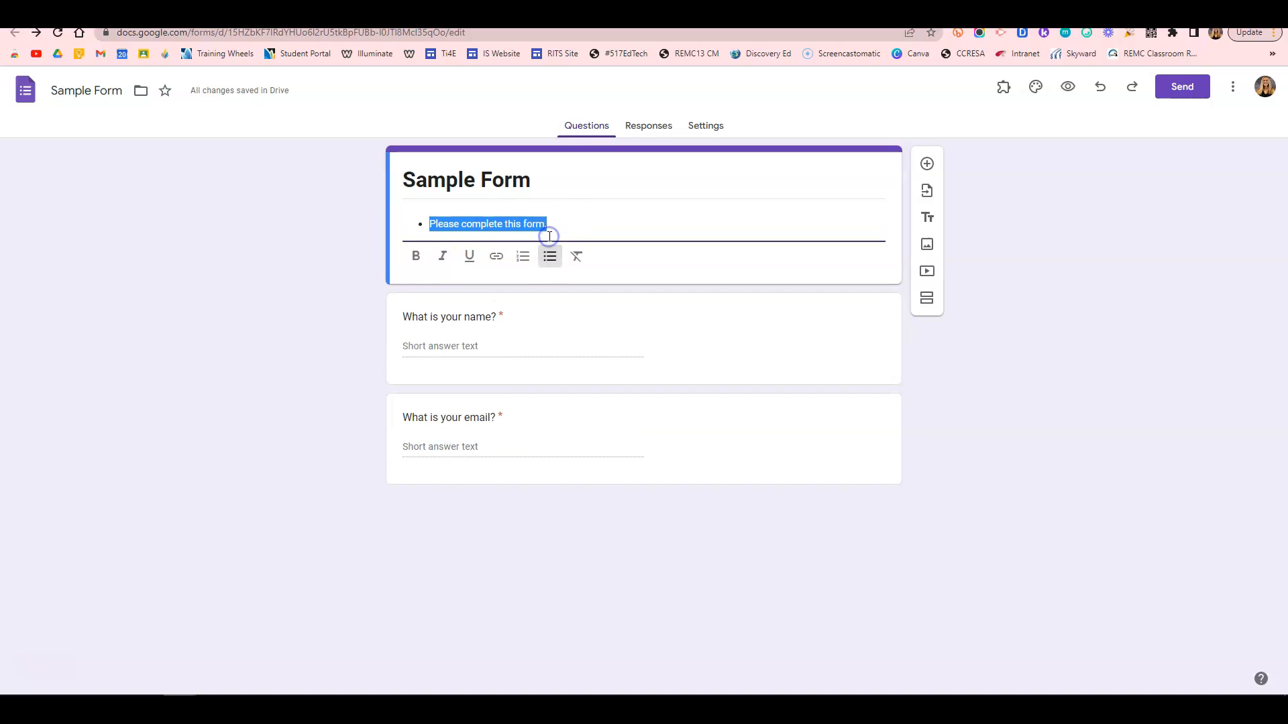
click(548, 255)
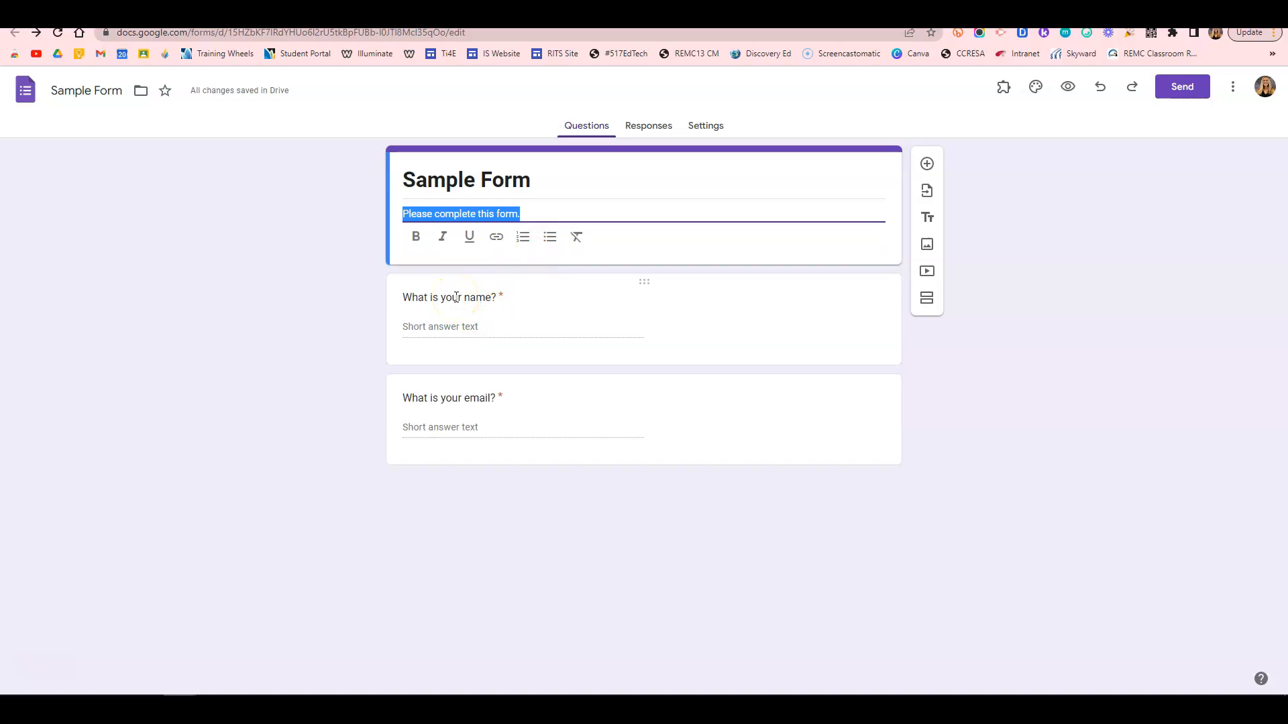
click(449, 296)
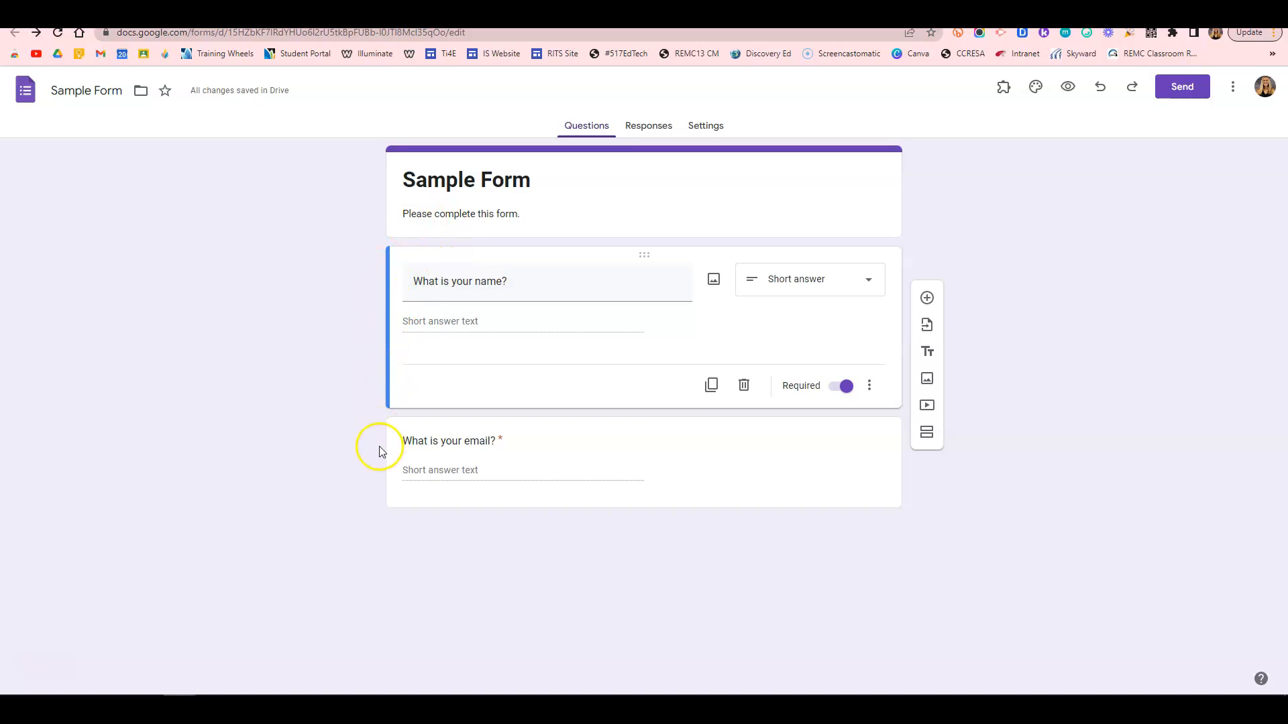
mouse_move(379, 438)
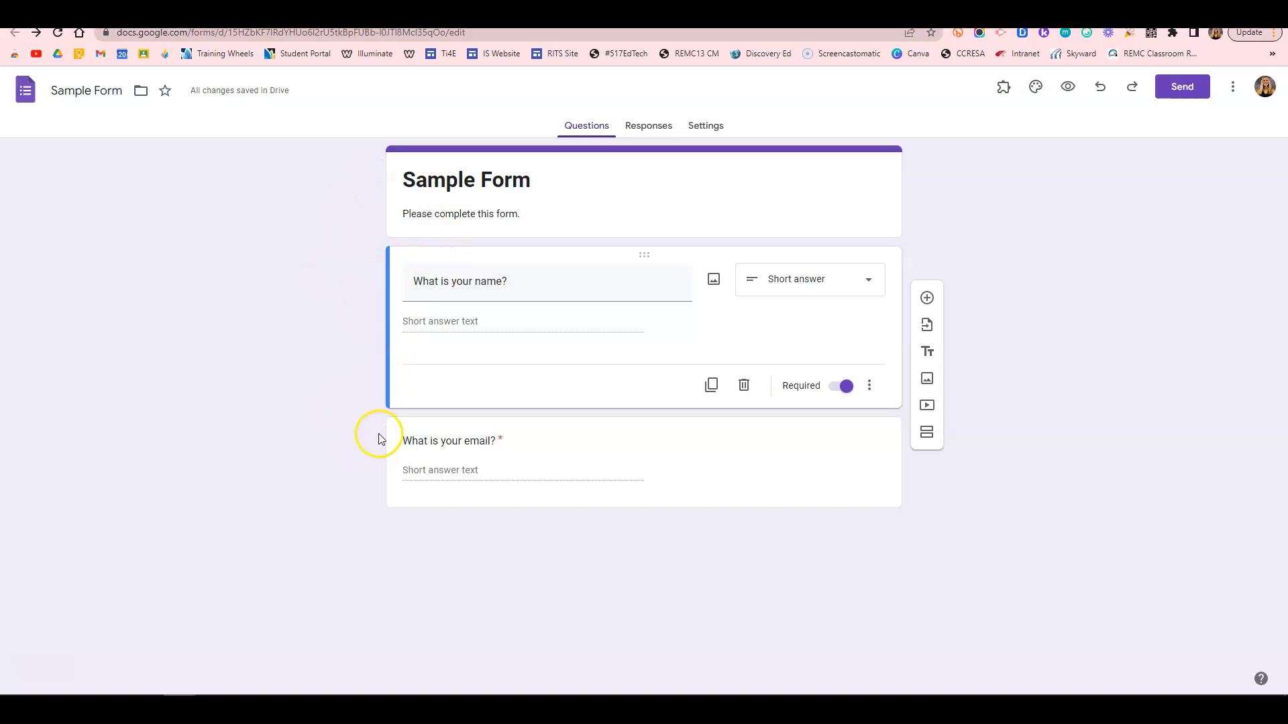
mouse_move(323, 410)
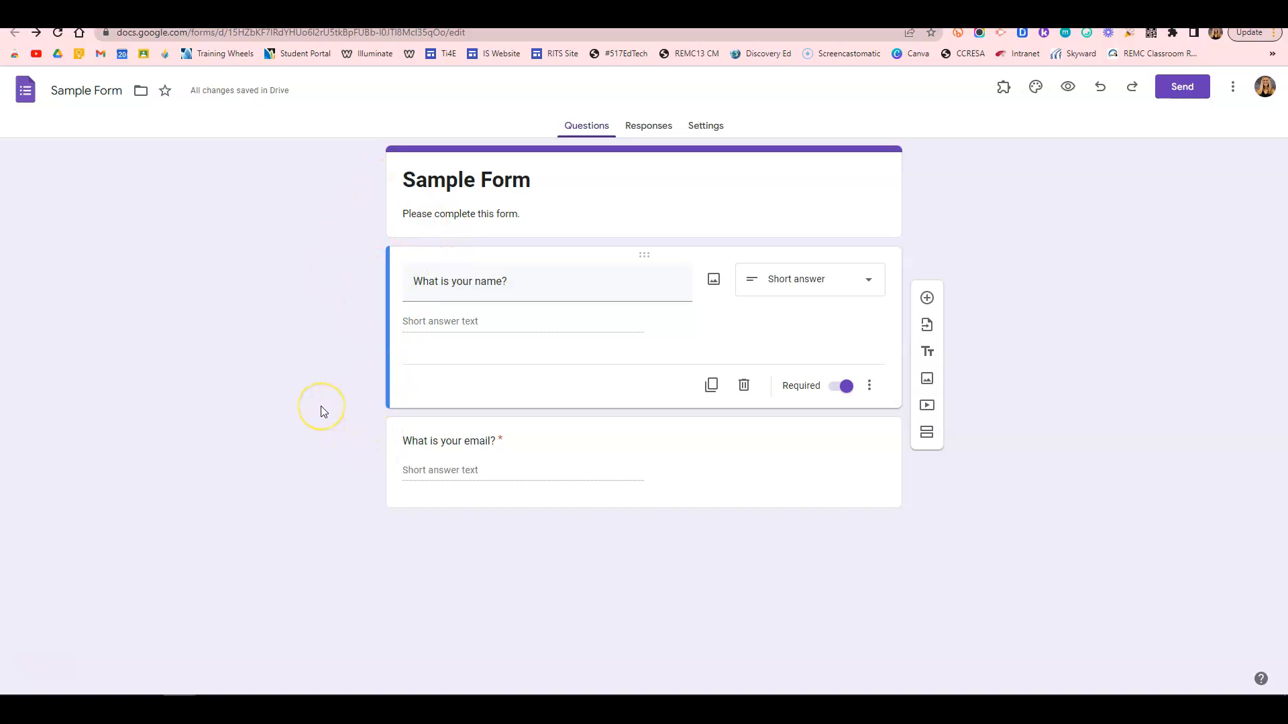
mouse_move(345, 263)
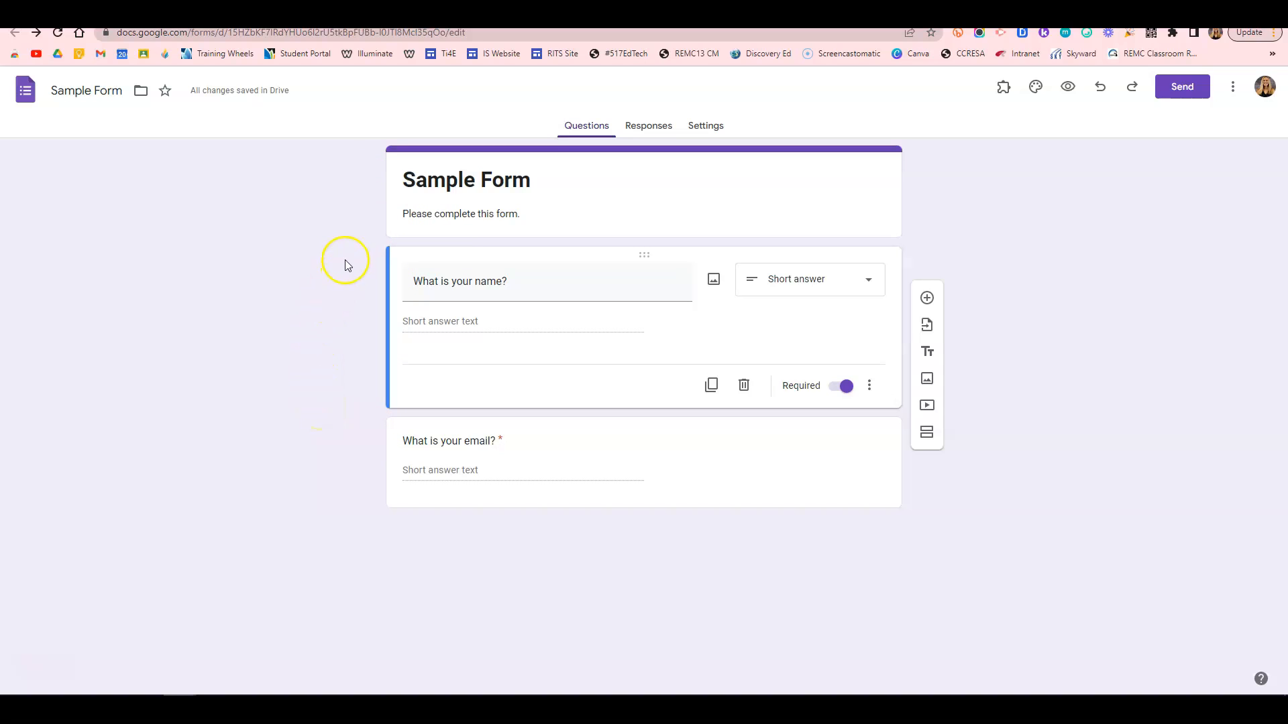
mouse_move(1005, 87)
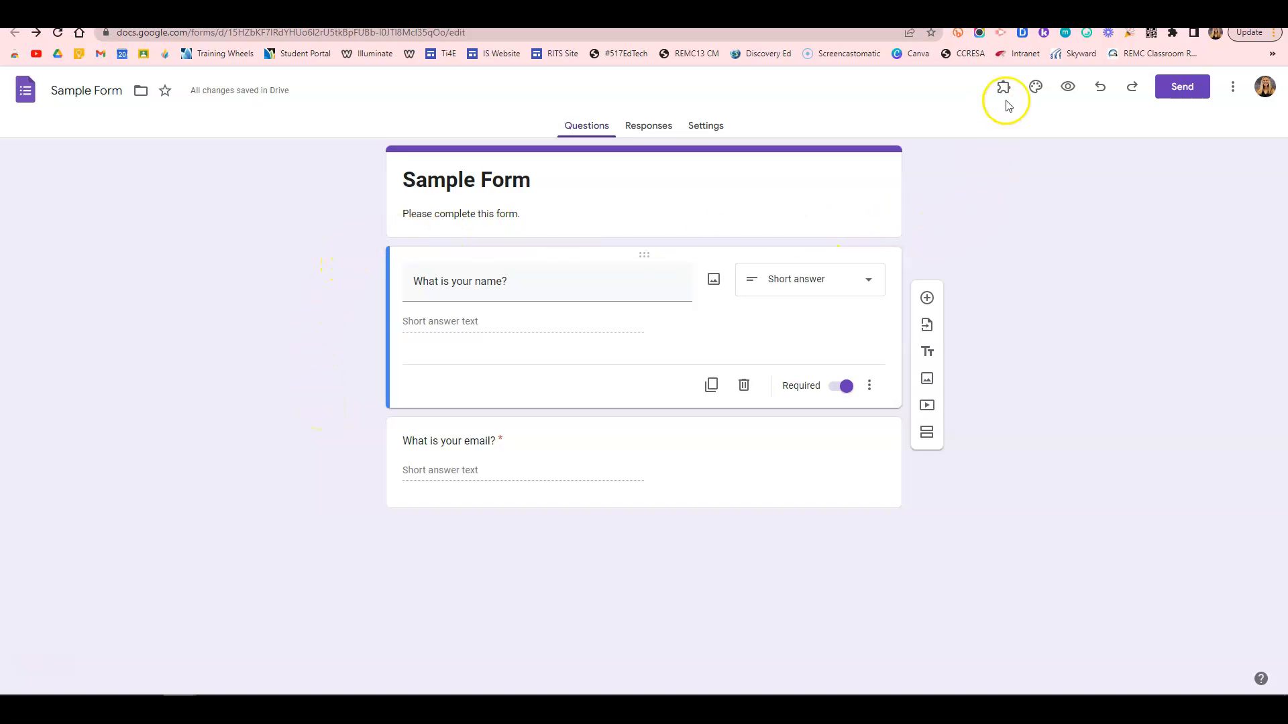
mouse_move(1035, 87)
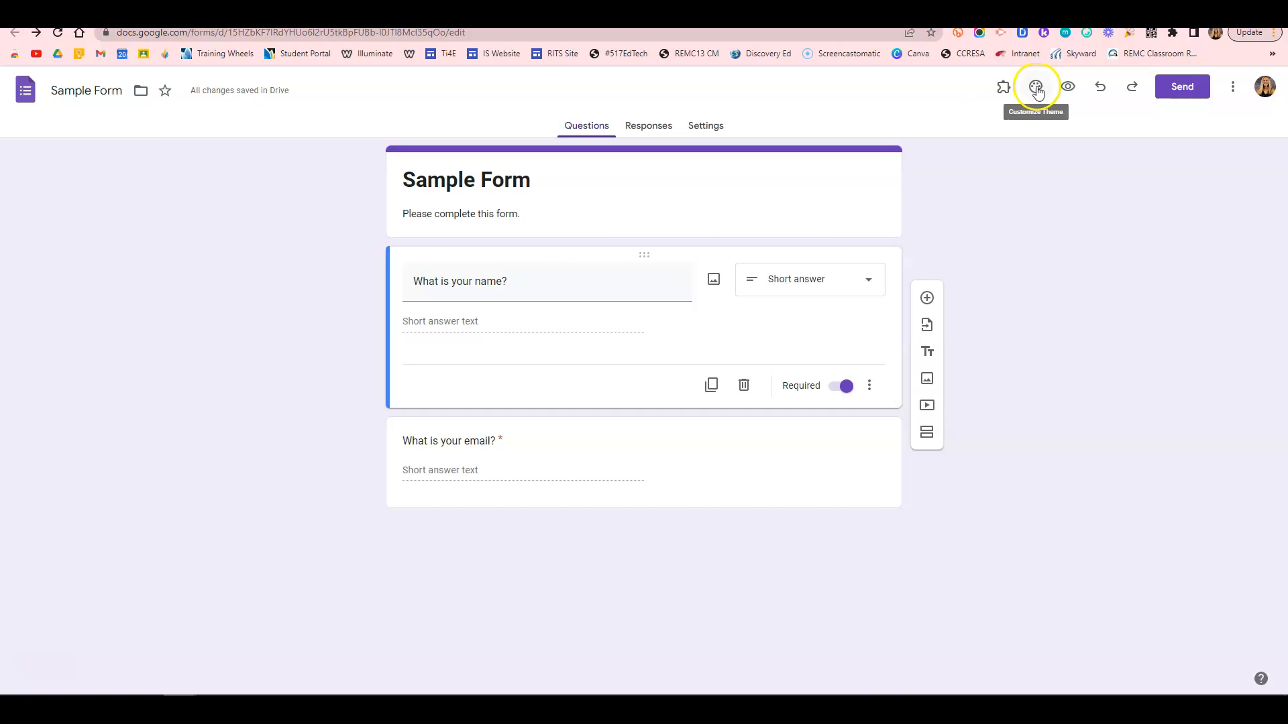
Open the Theme side panel with text style, header image and colour options
click(1035, 87)
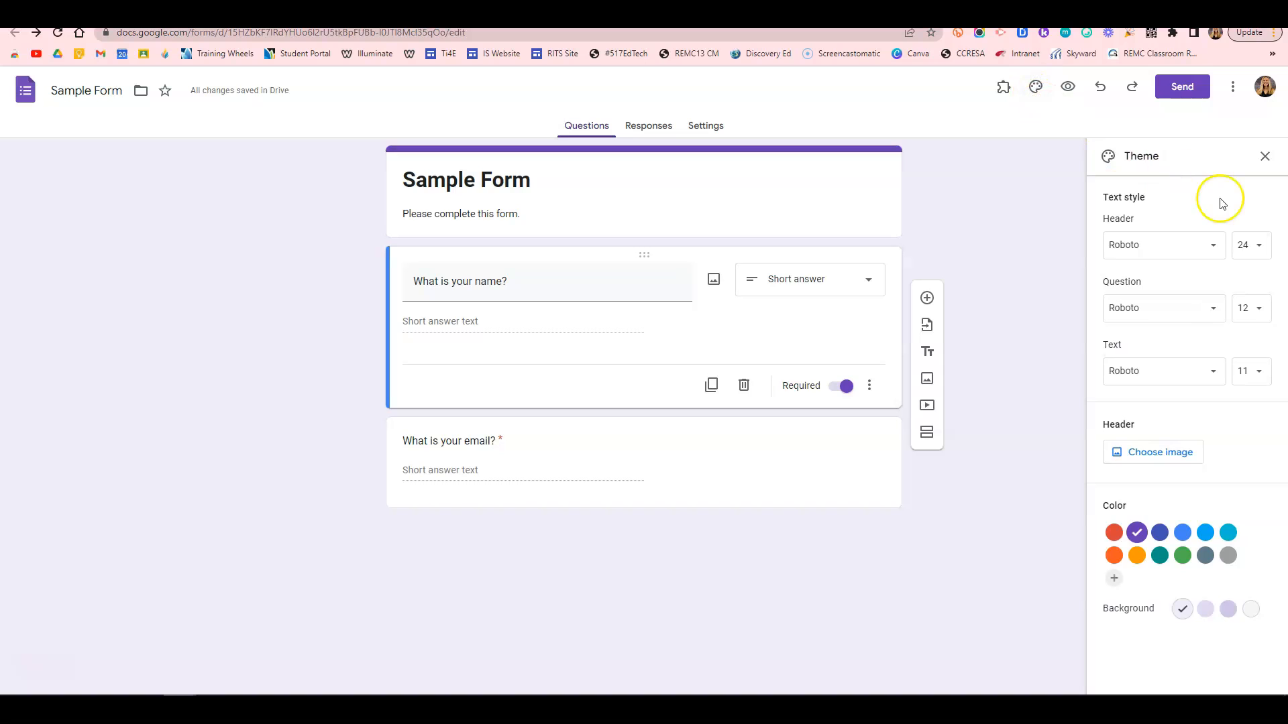
mouse_move(1096, 235)
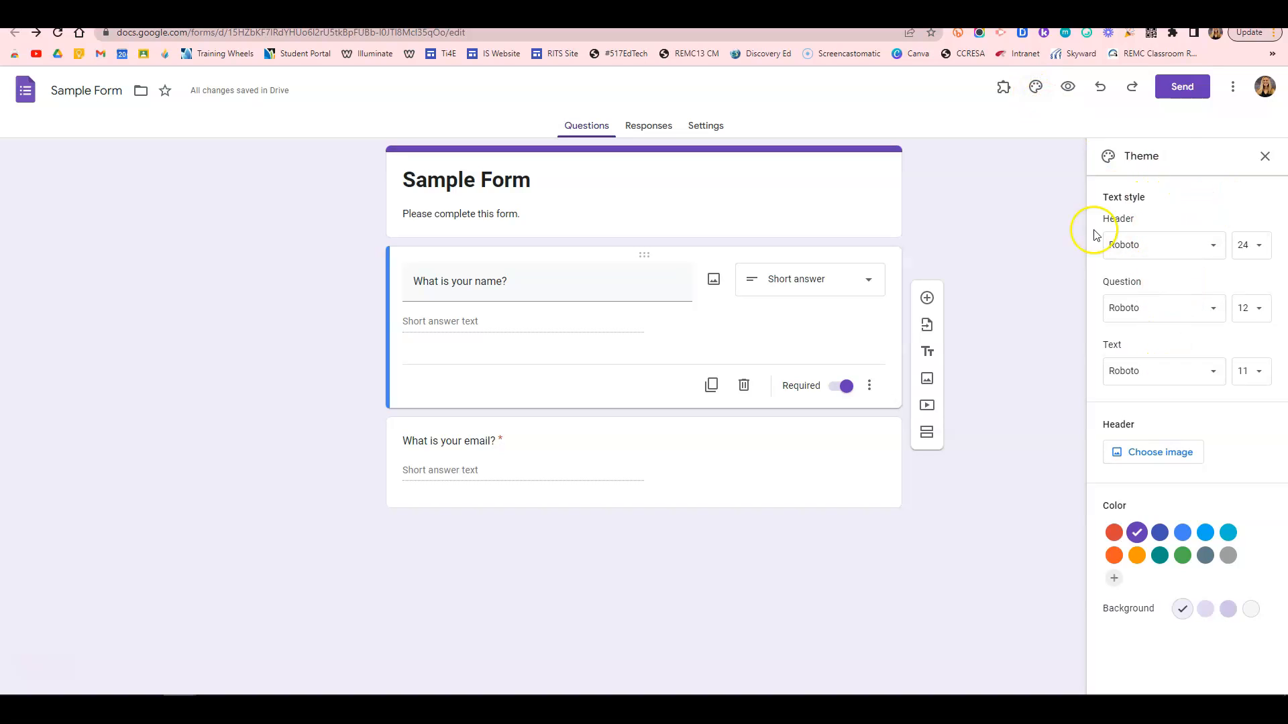
mouse_move(1139, 459)
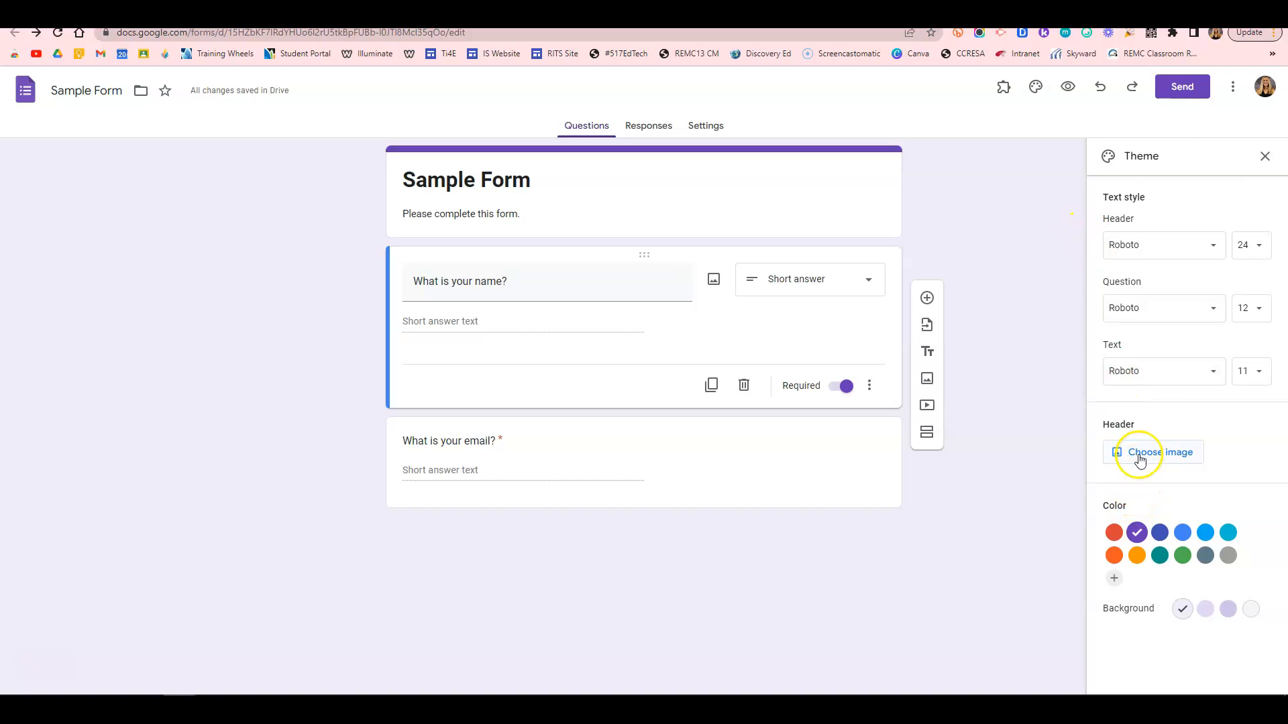
mouse_move(1159, 532)
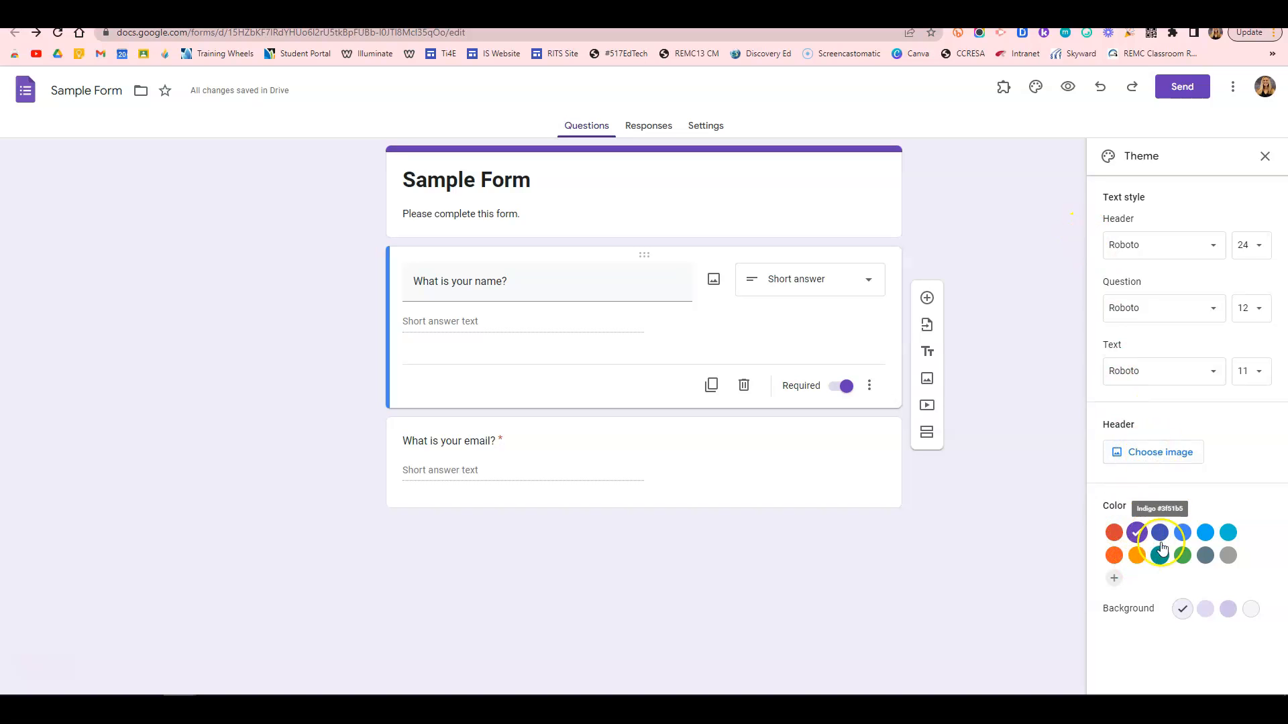
click(1135, 532)
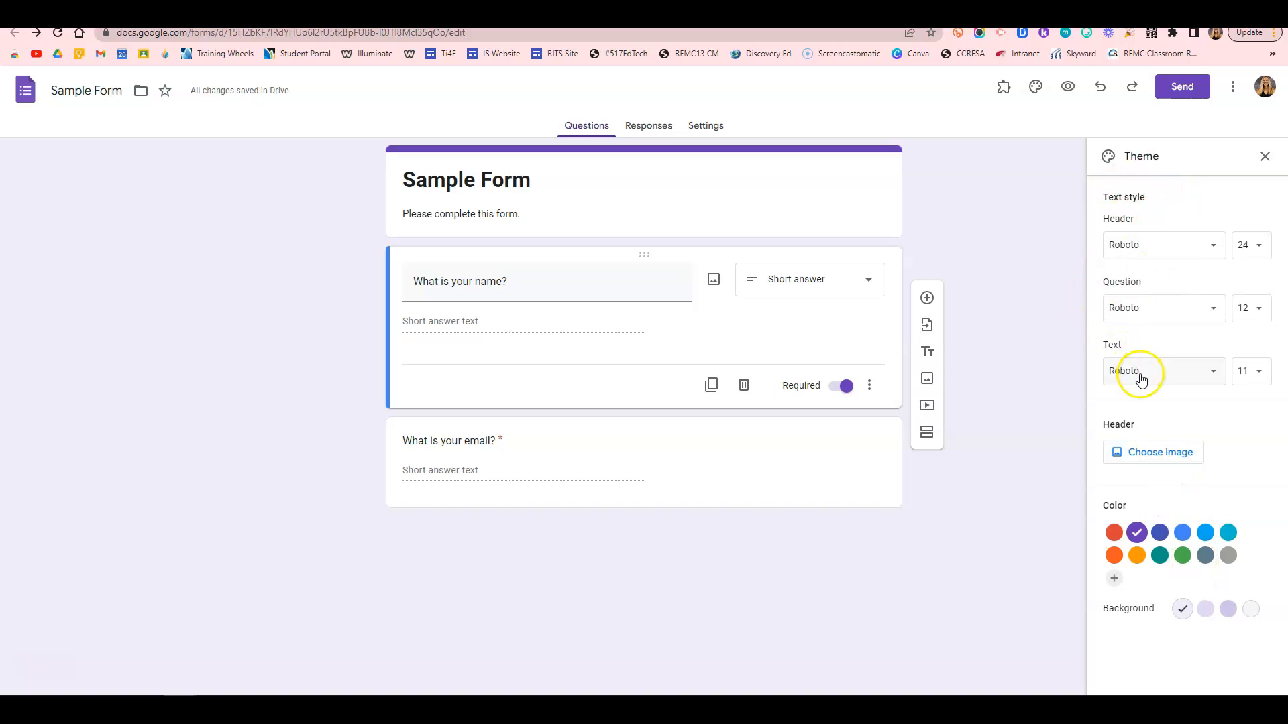
mouse_move(1212, 249)
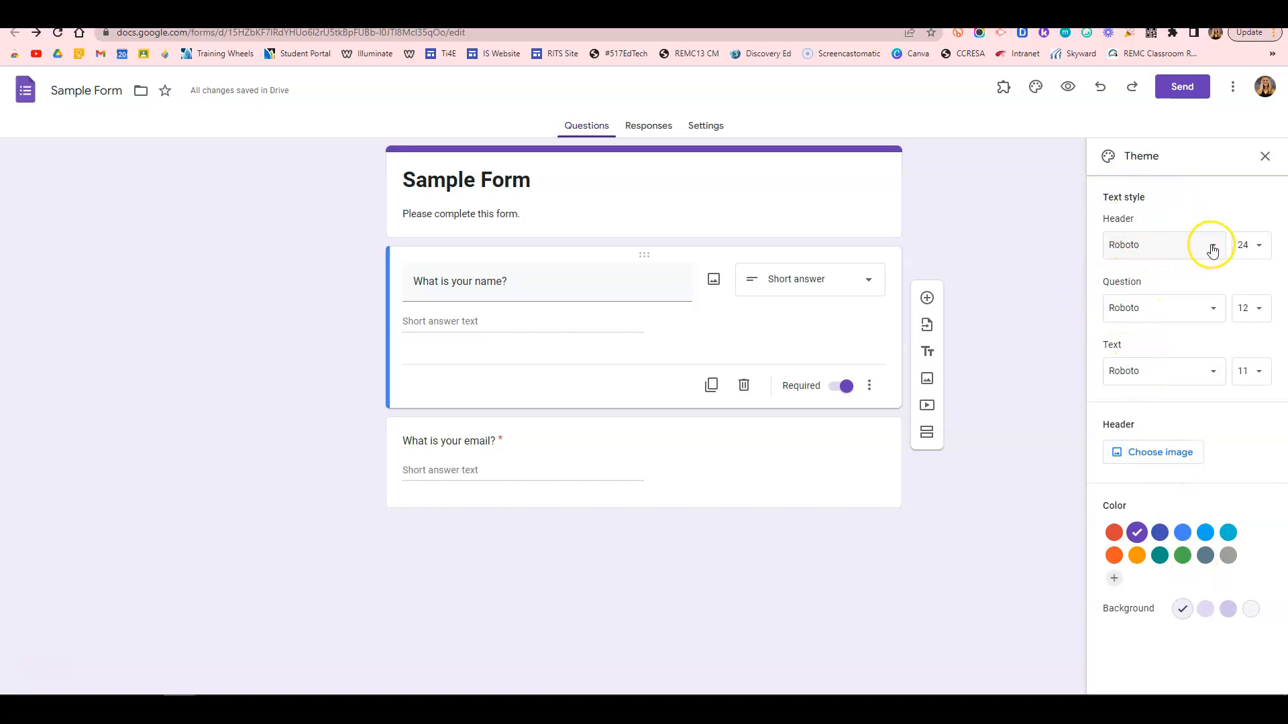
Set the theme header font to Cambria at size 20
click(1212, 245)
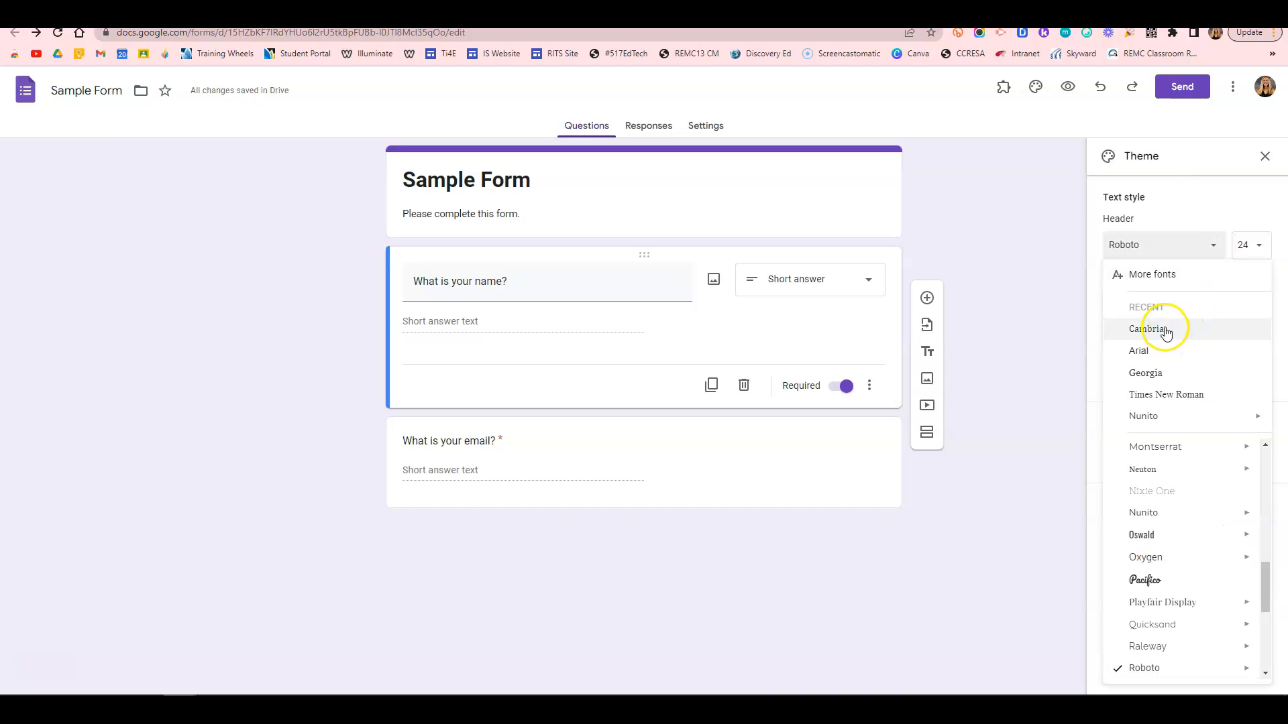
click(1148, 328)
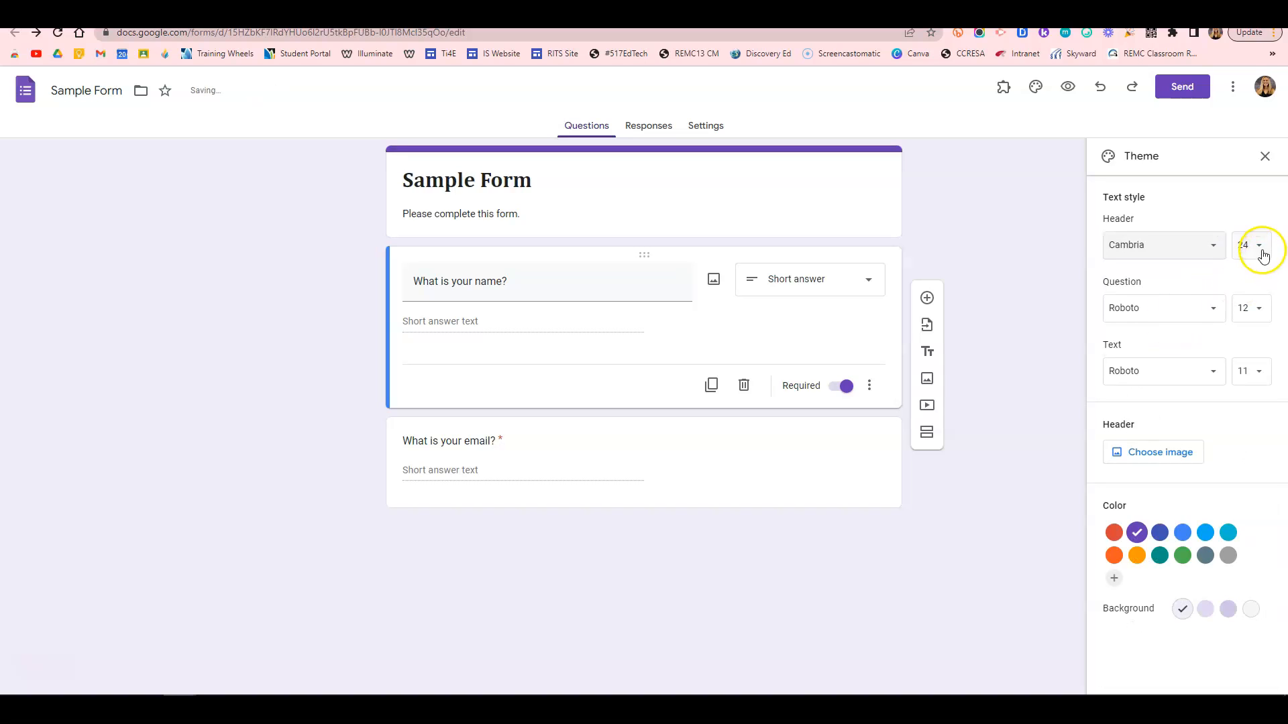
click(1259, 244)
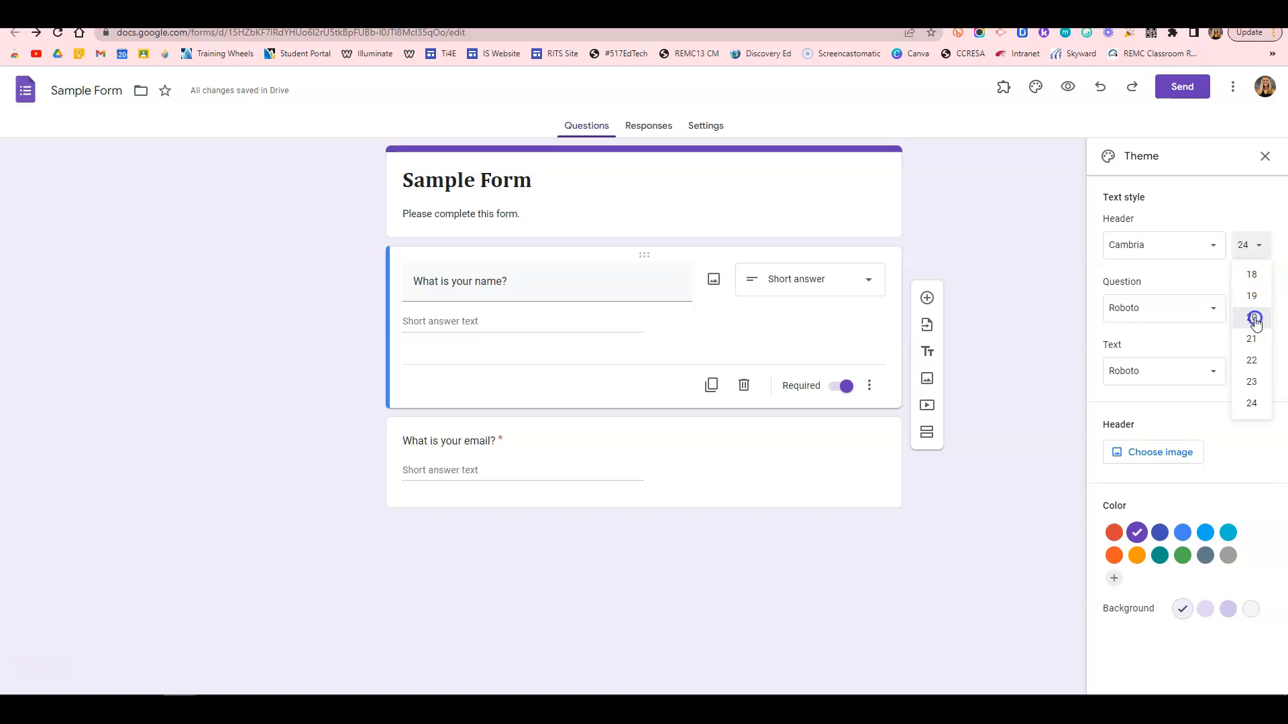
click(1250, 319)
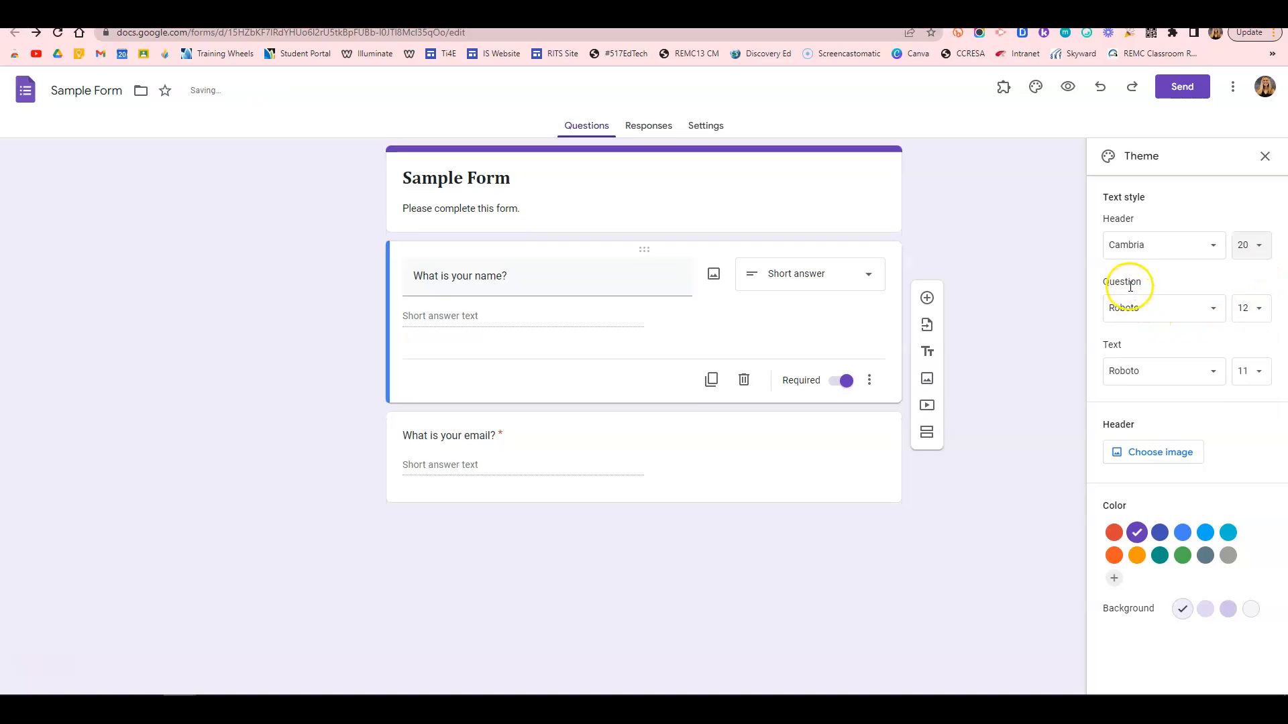
Set the question font to Georgia at size 16
click(1212, 308)
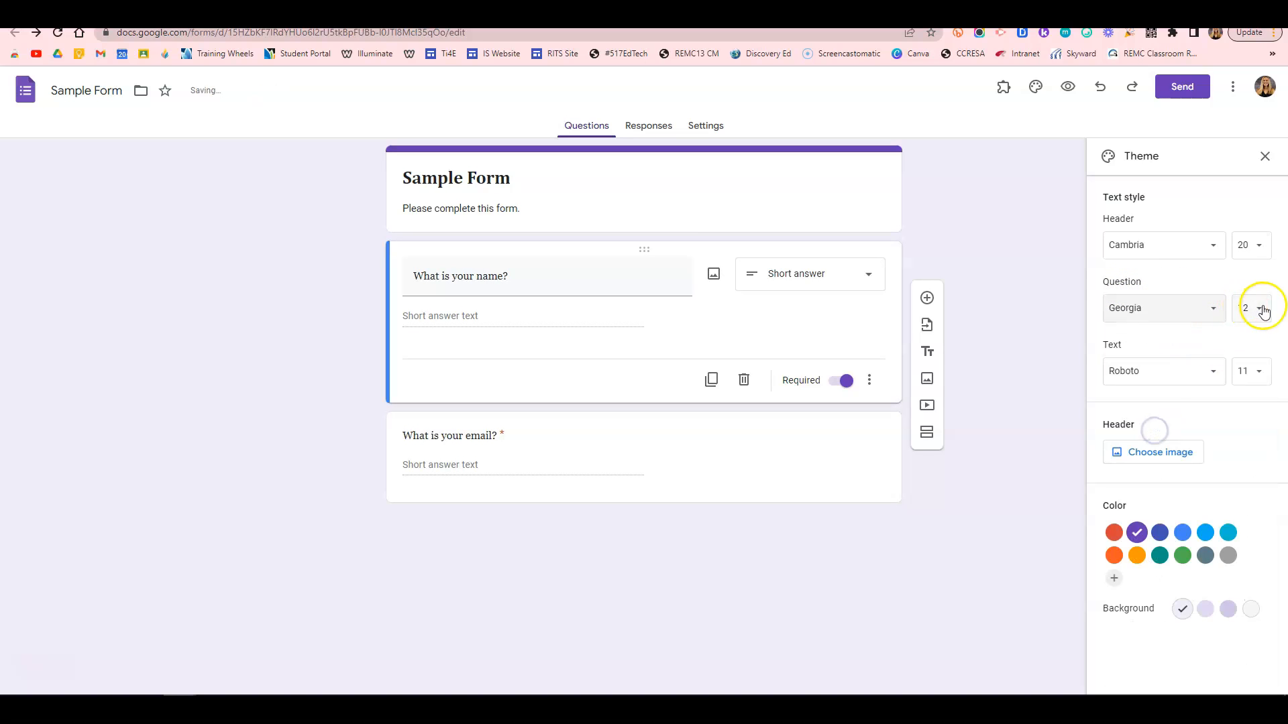
click(1261, 308)
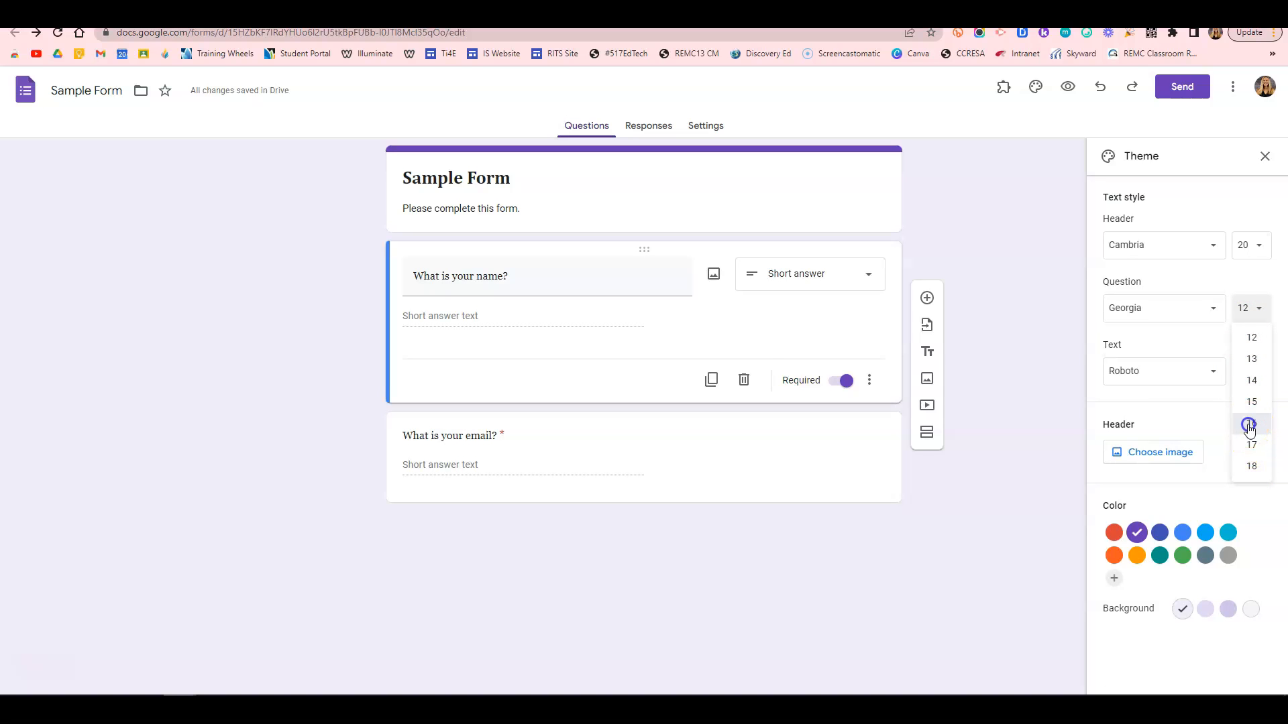
click(1251, 424)
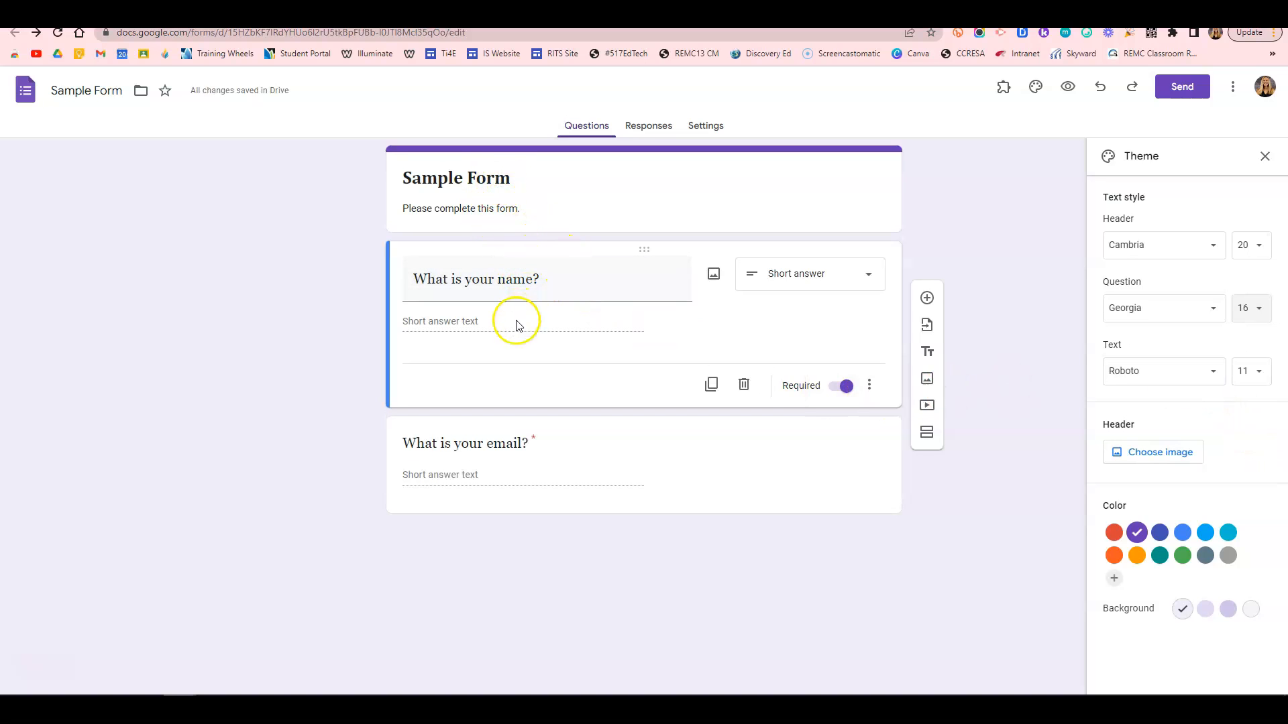
mouse_move(1209, 371)
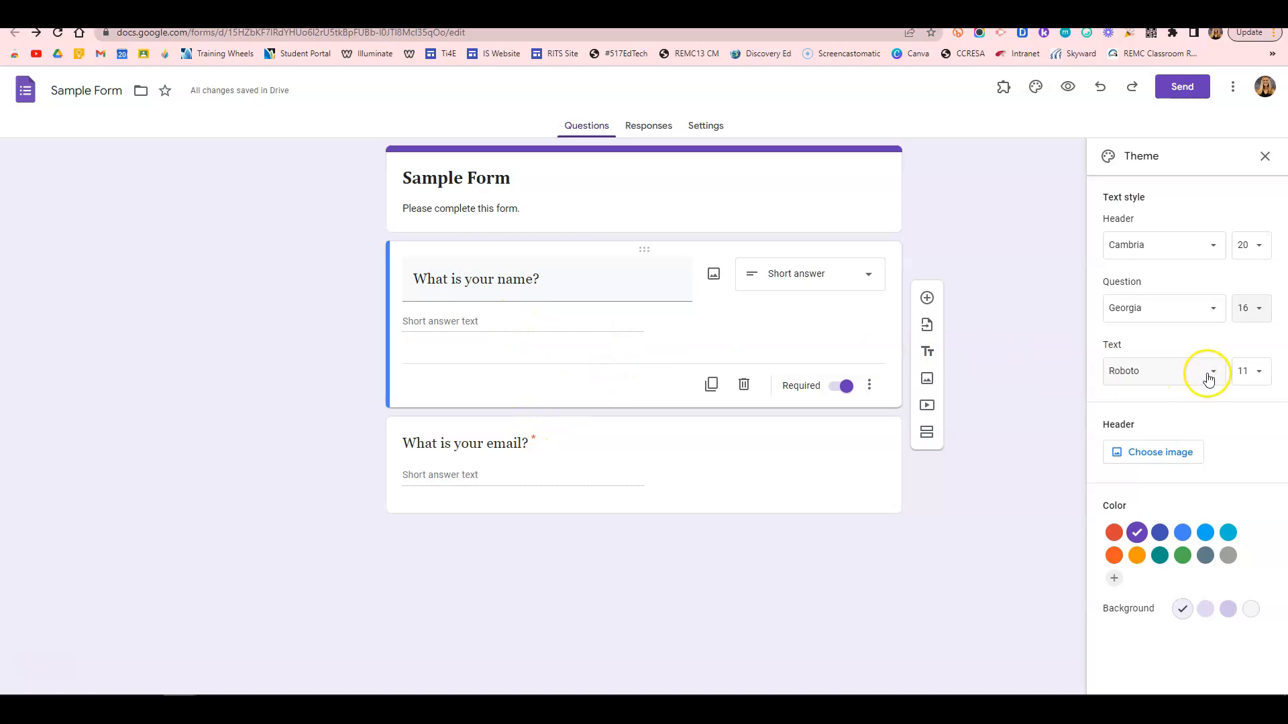
Change the theme's body text font from Roboto to Pacifico
click(1210, 370)
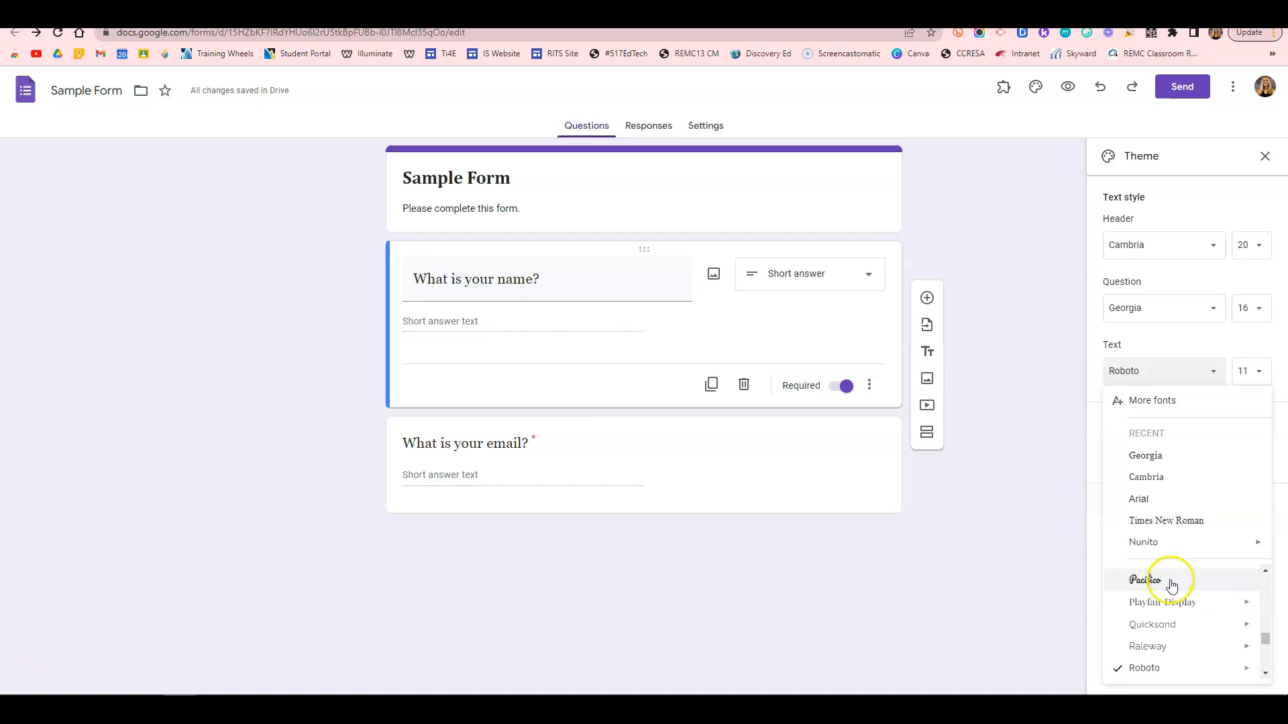
click(1145, 579)
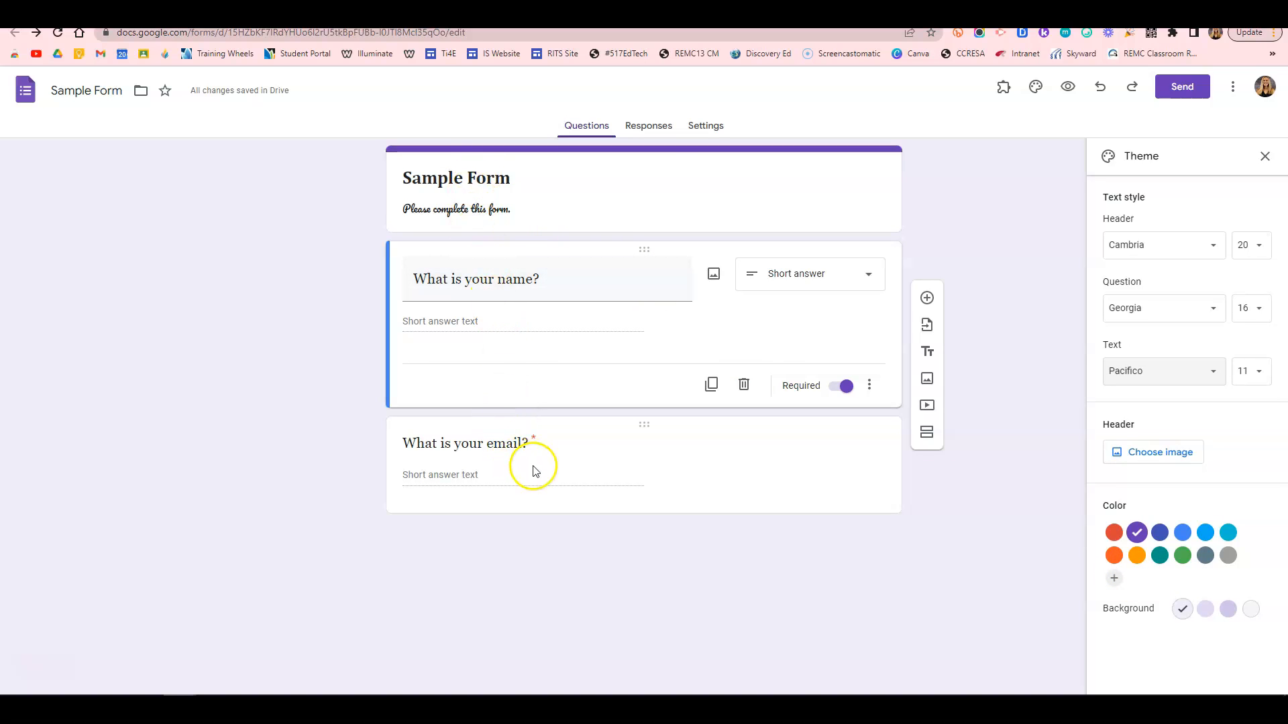
mouse_move(1135, 402)
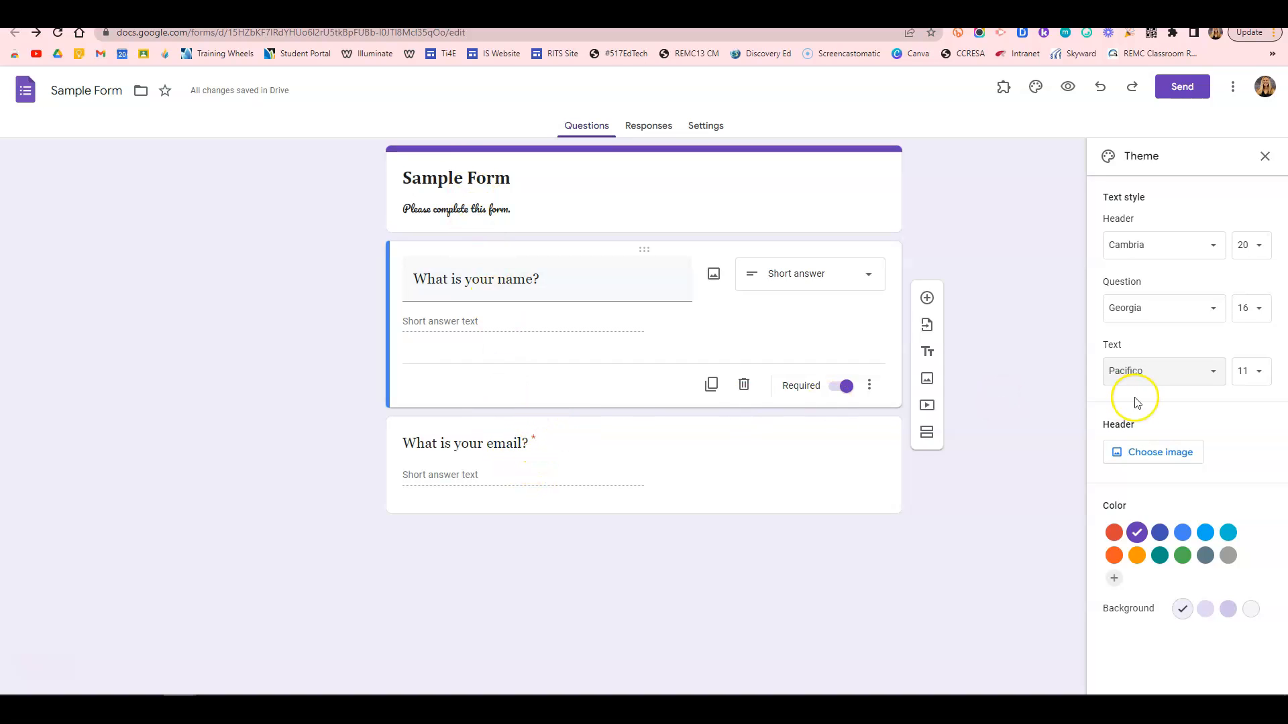
mouse_move(1036, 87)
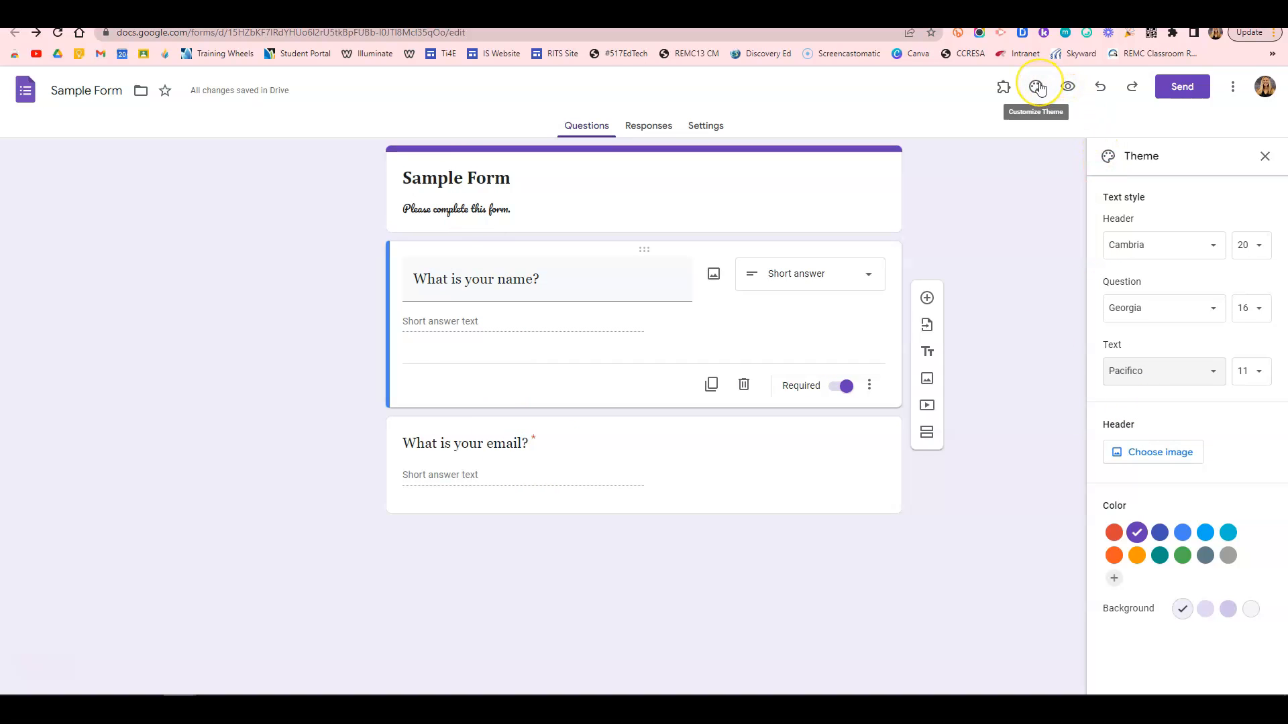
mouse_move(1200, 295)
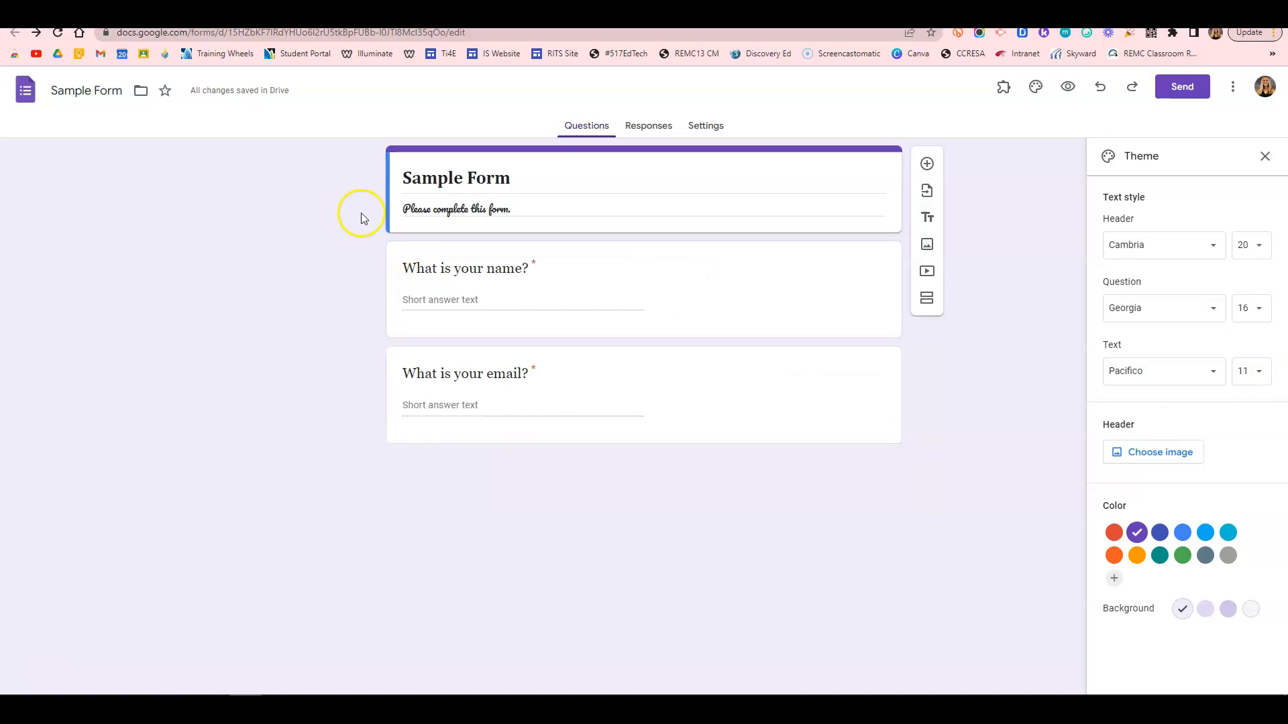
click(487, 177)
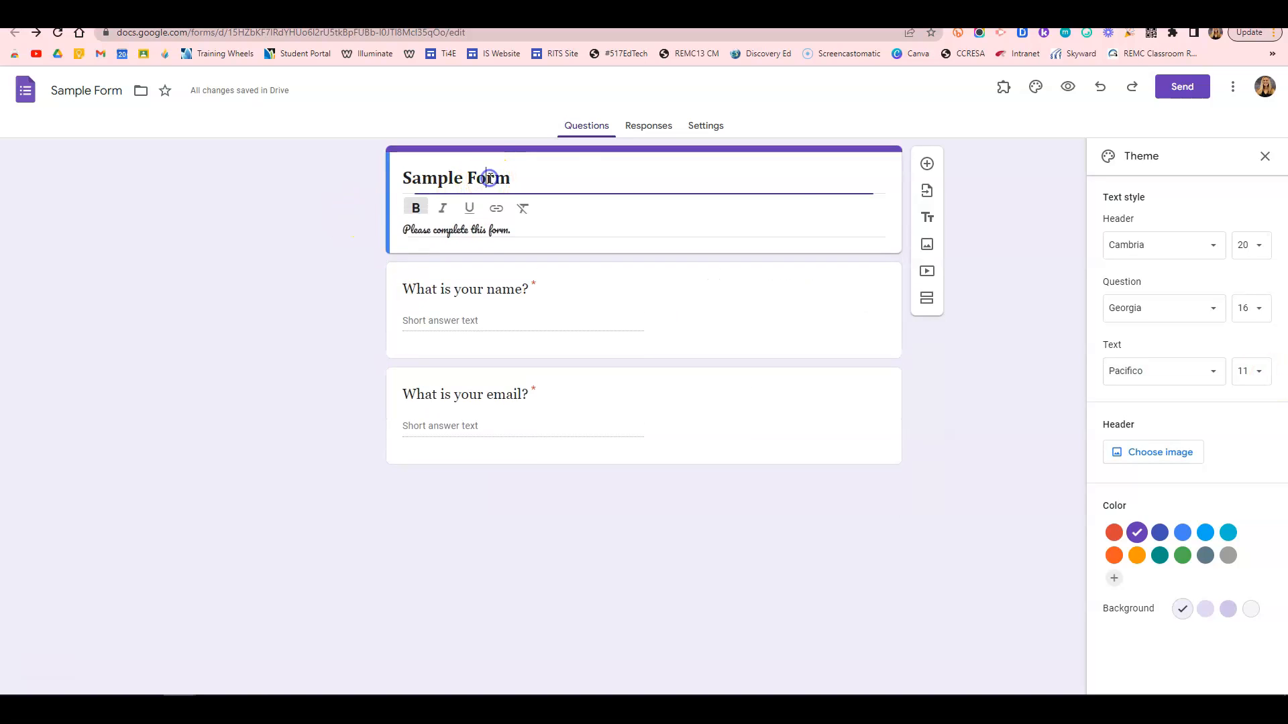